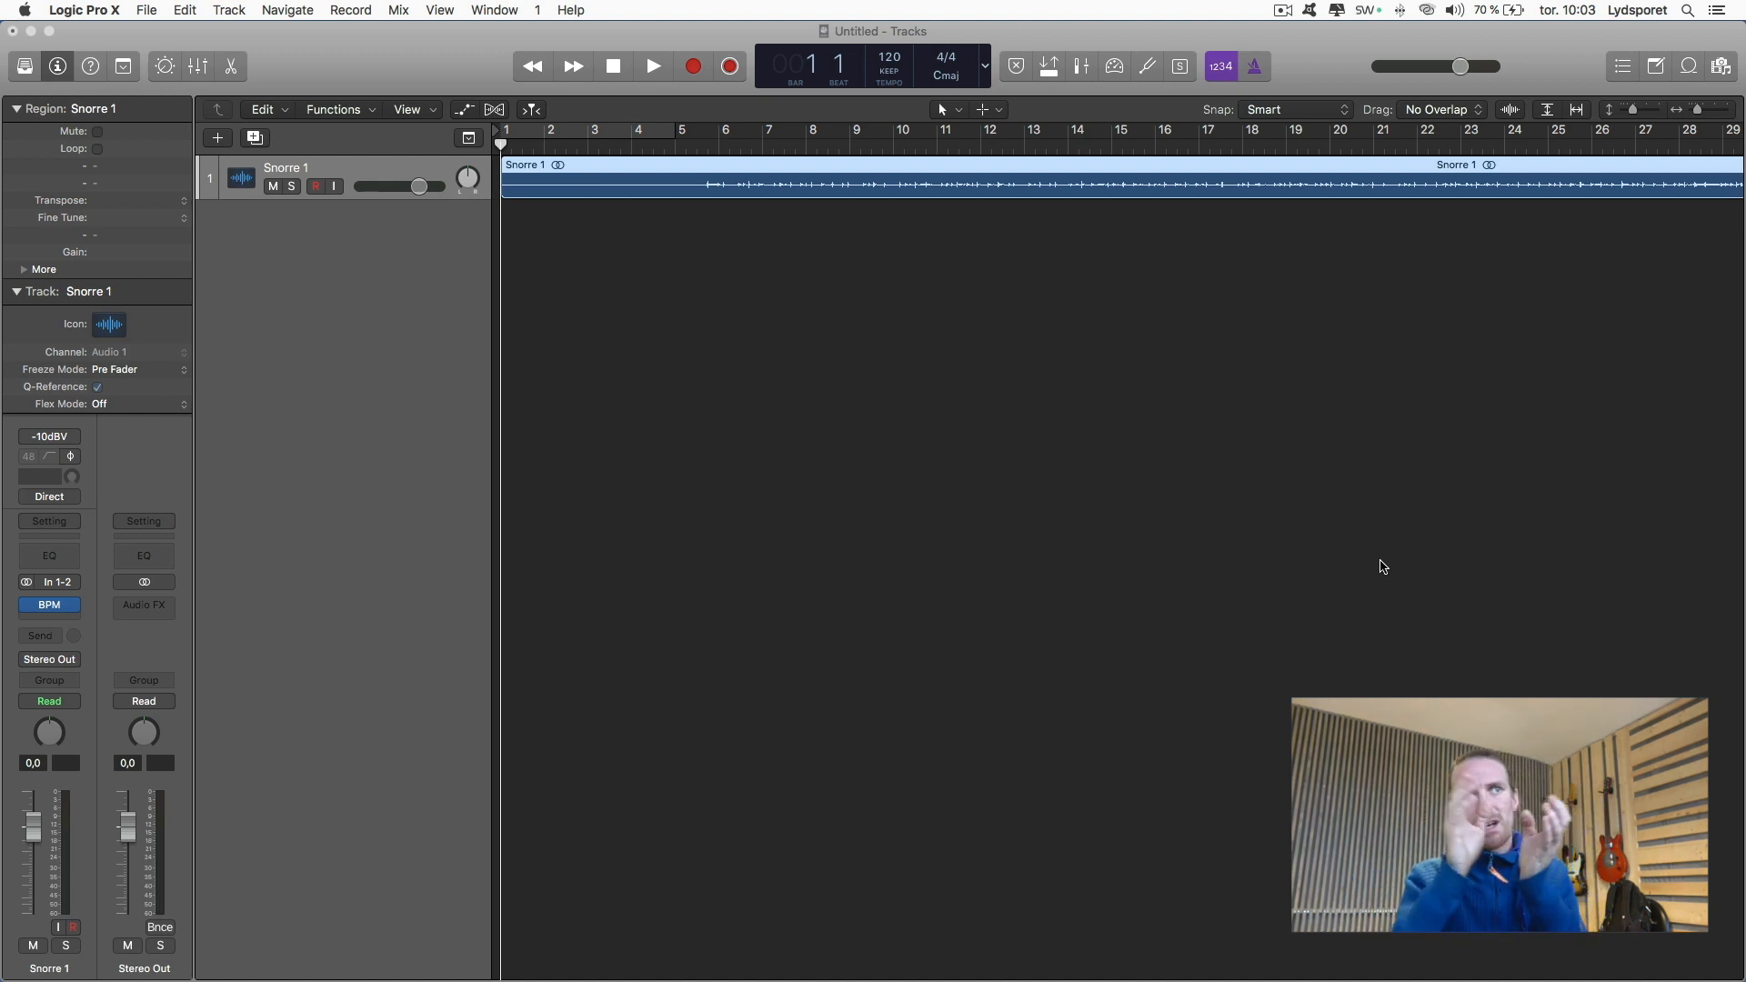
pyautogui.moveTo(1037, 315)
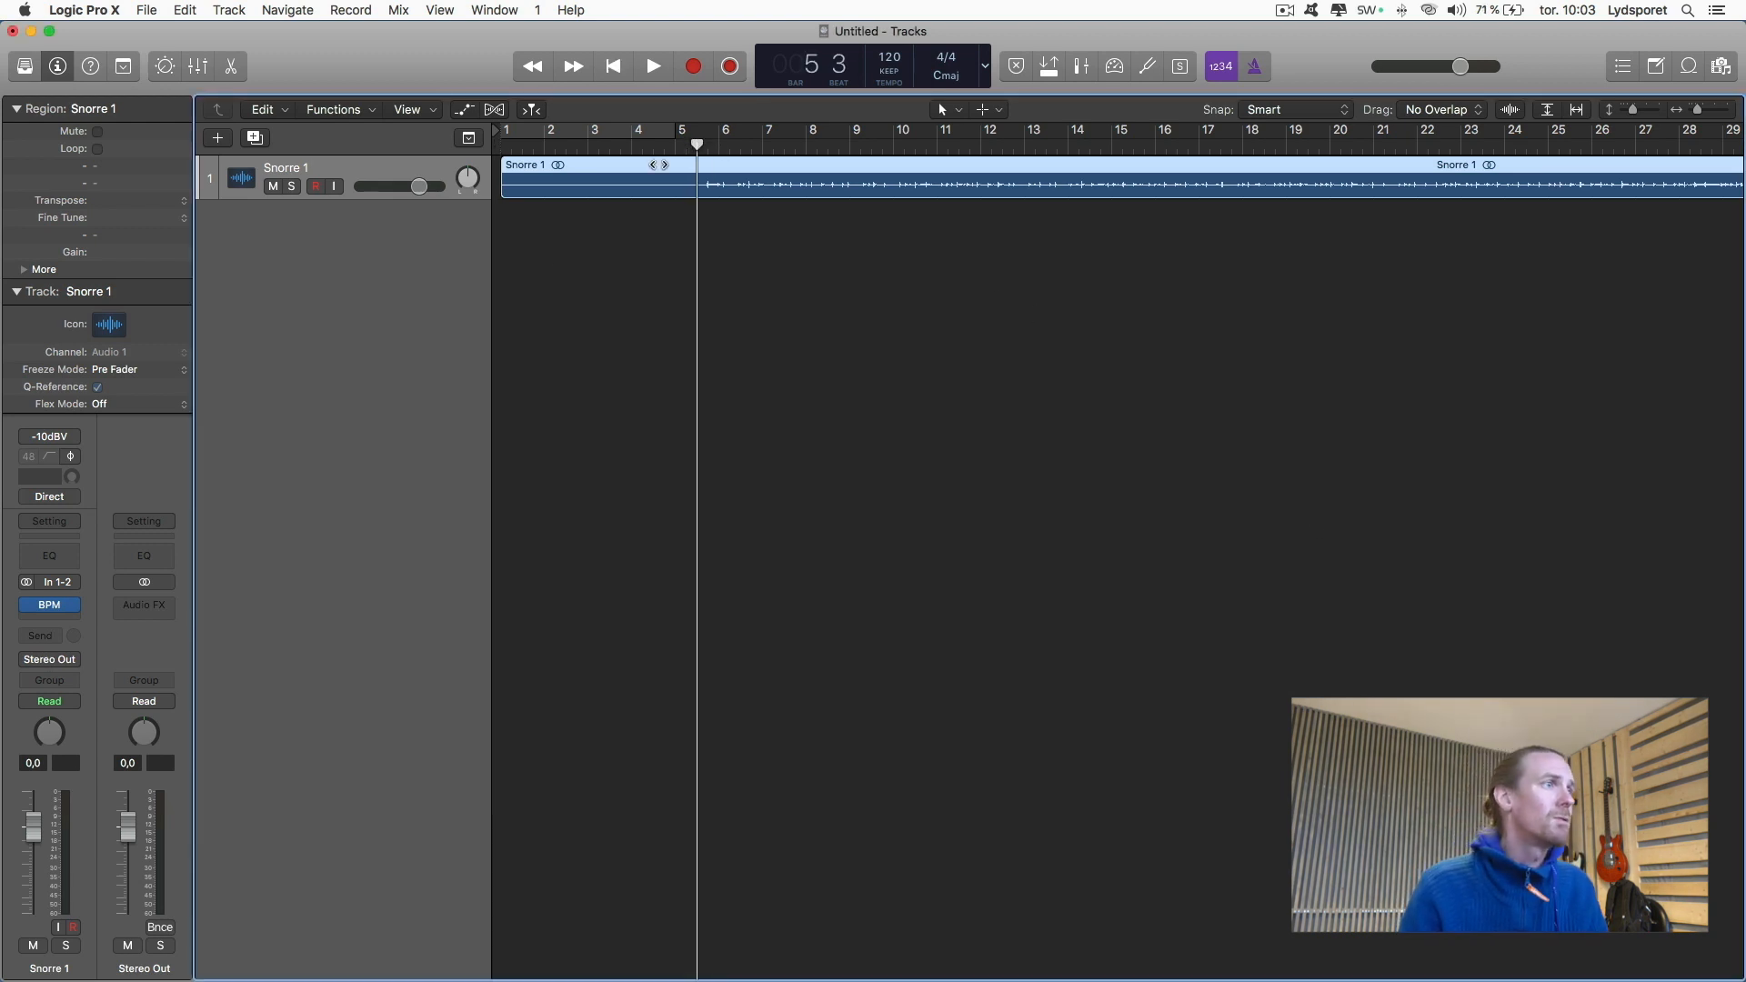
# Open the BPM Counter plugin window on the Snorre 1 audio track.
pyautogui.click(49, 605)
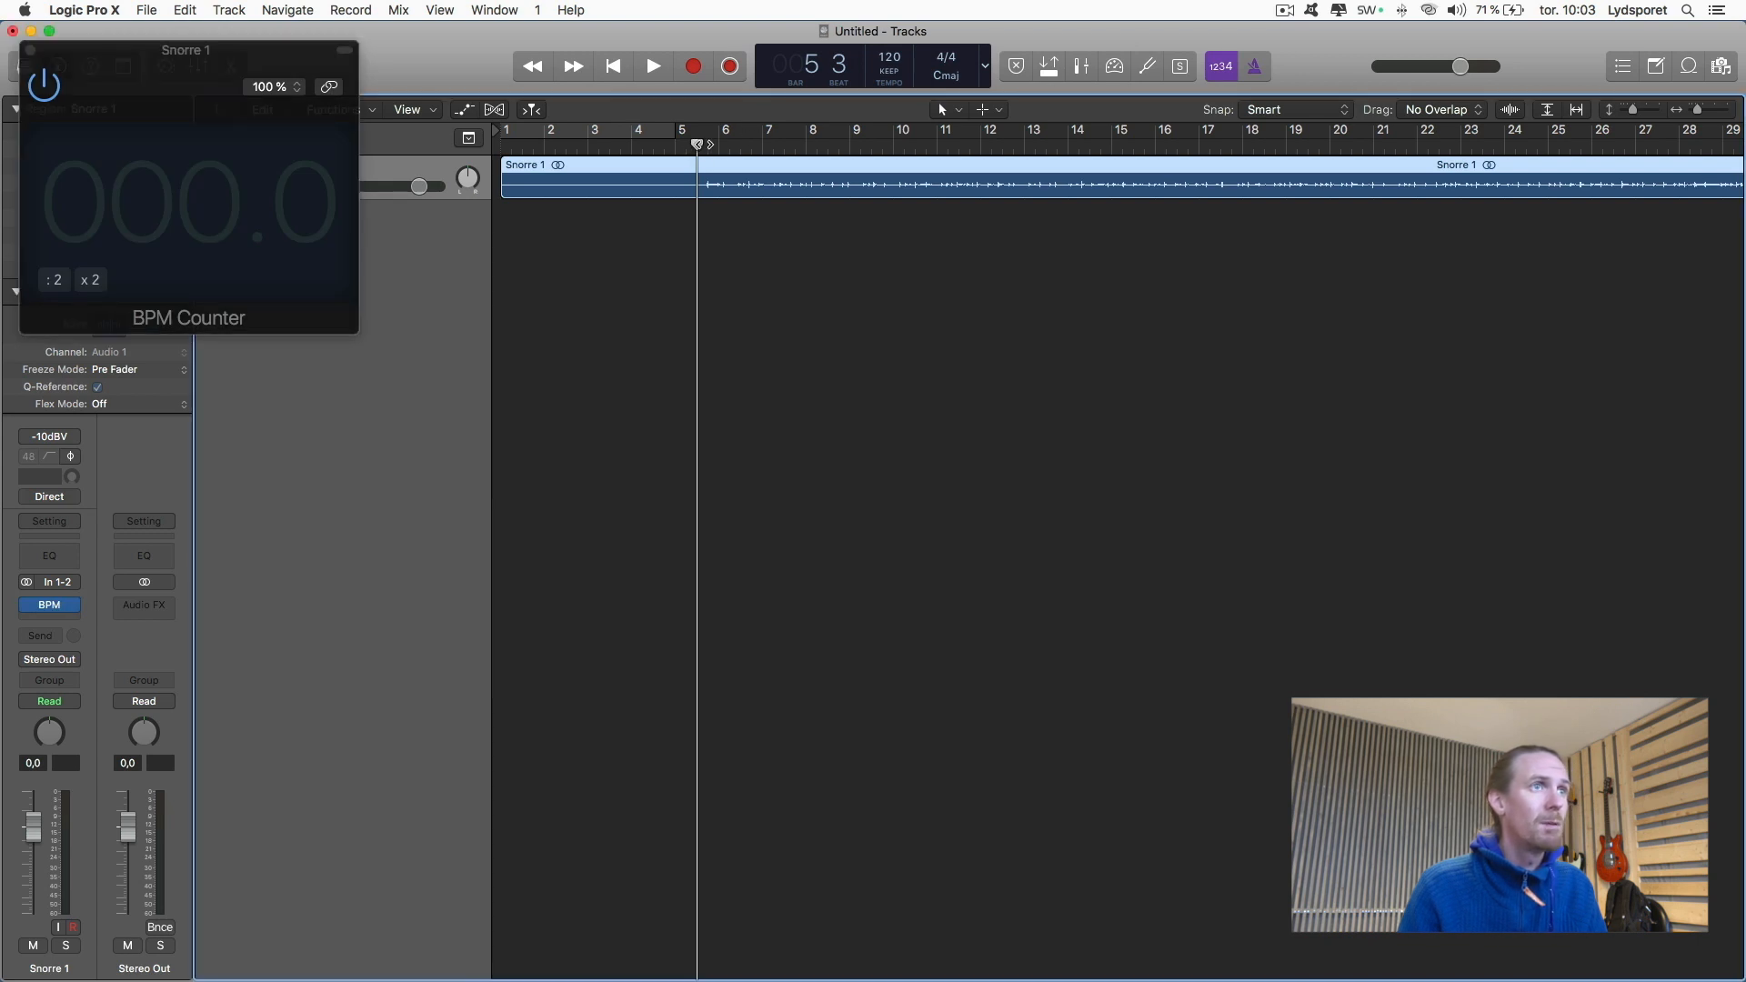
# Play back Snorre 1 so the BPM Counter can measure its tempo.
pyautogui.click(653, 65)
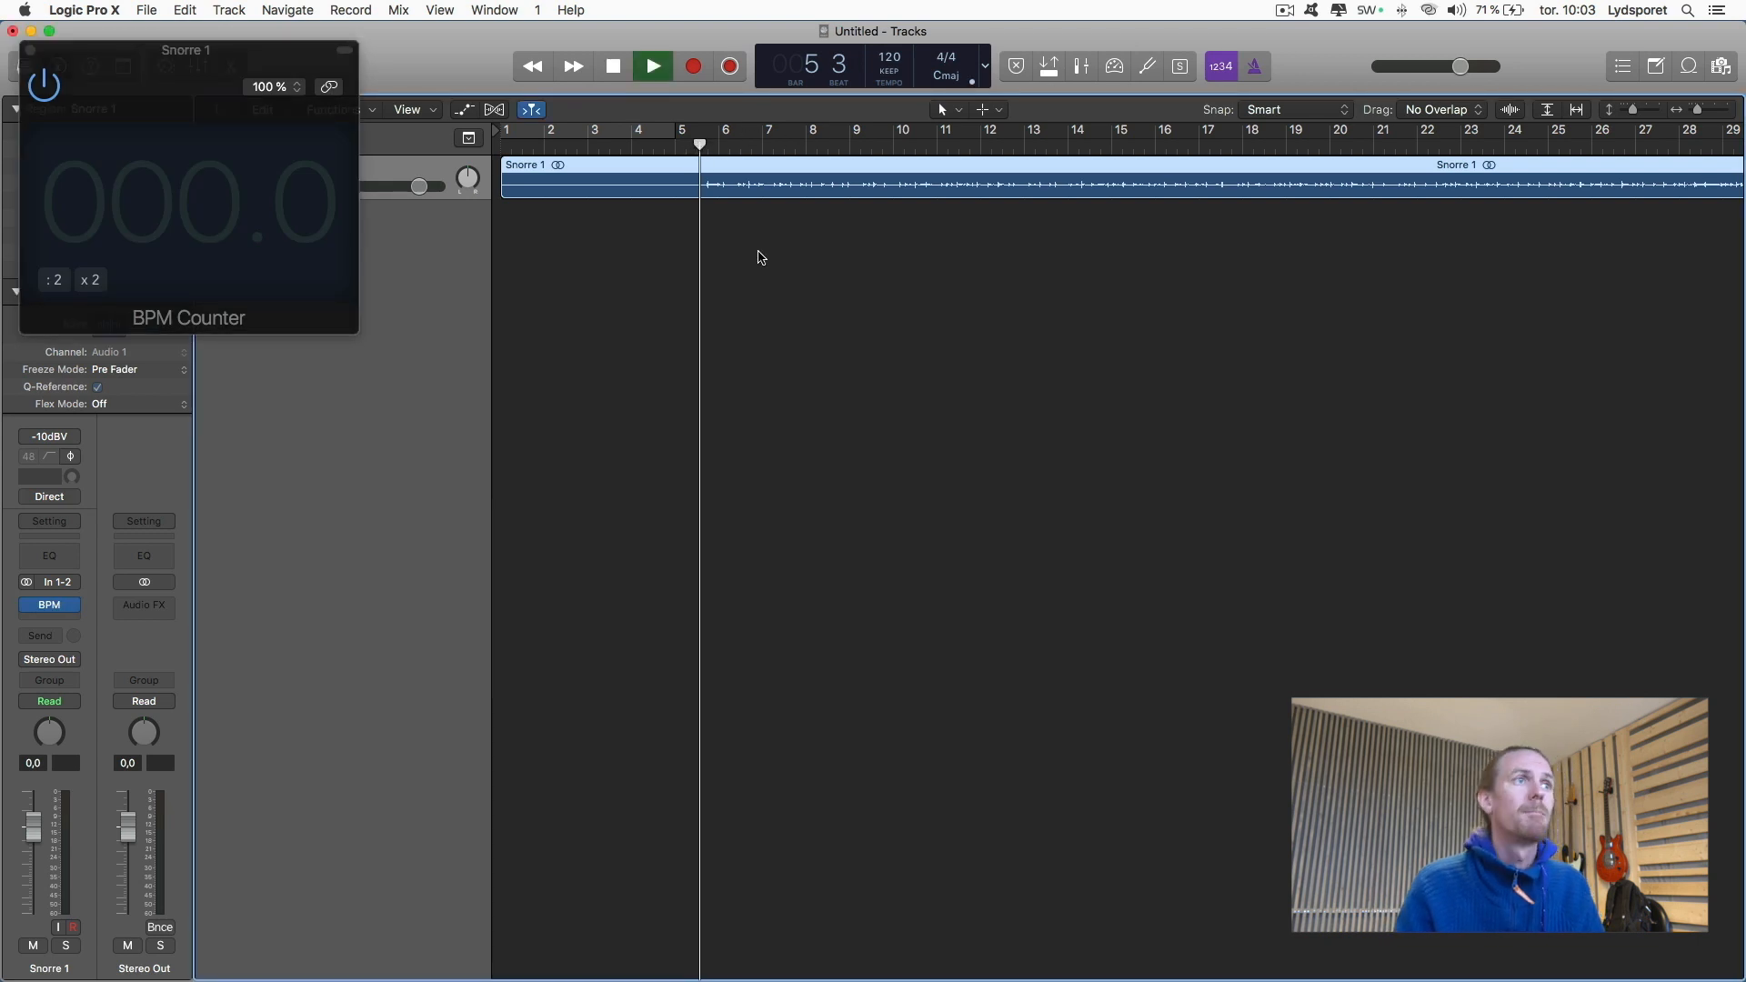
pyautogui.click(652, 67)
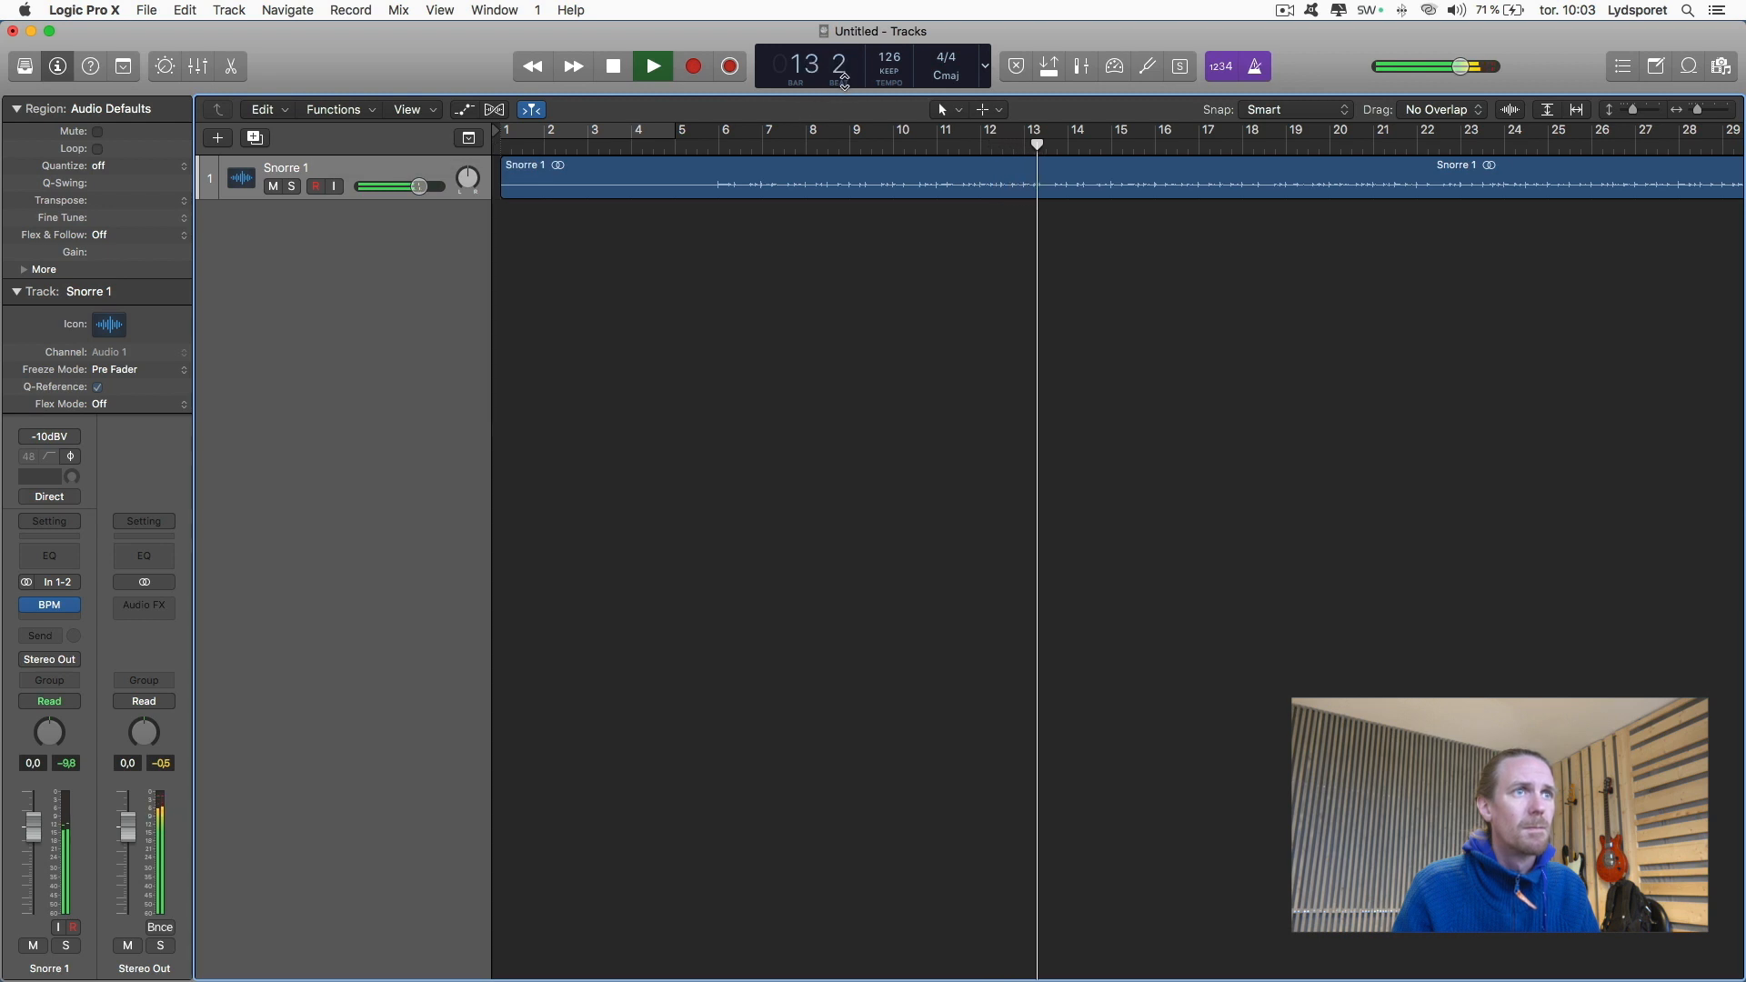
# Start a new project and set up one audio track in the New Tracks dialog.
pyautogui.click(612, 65)
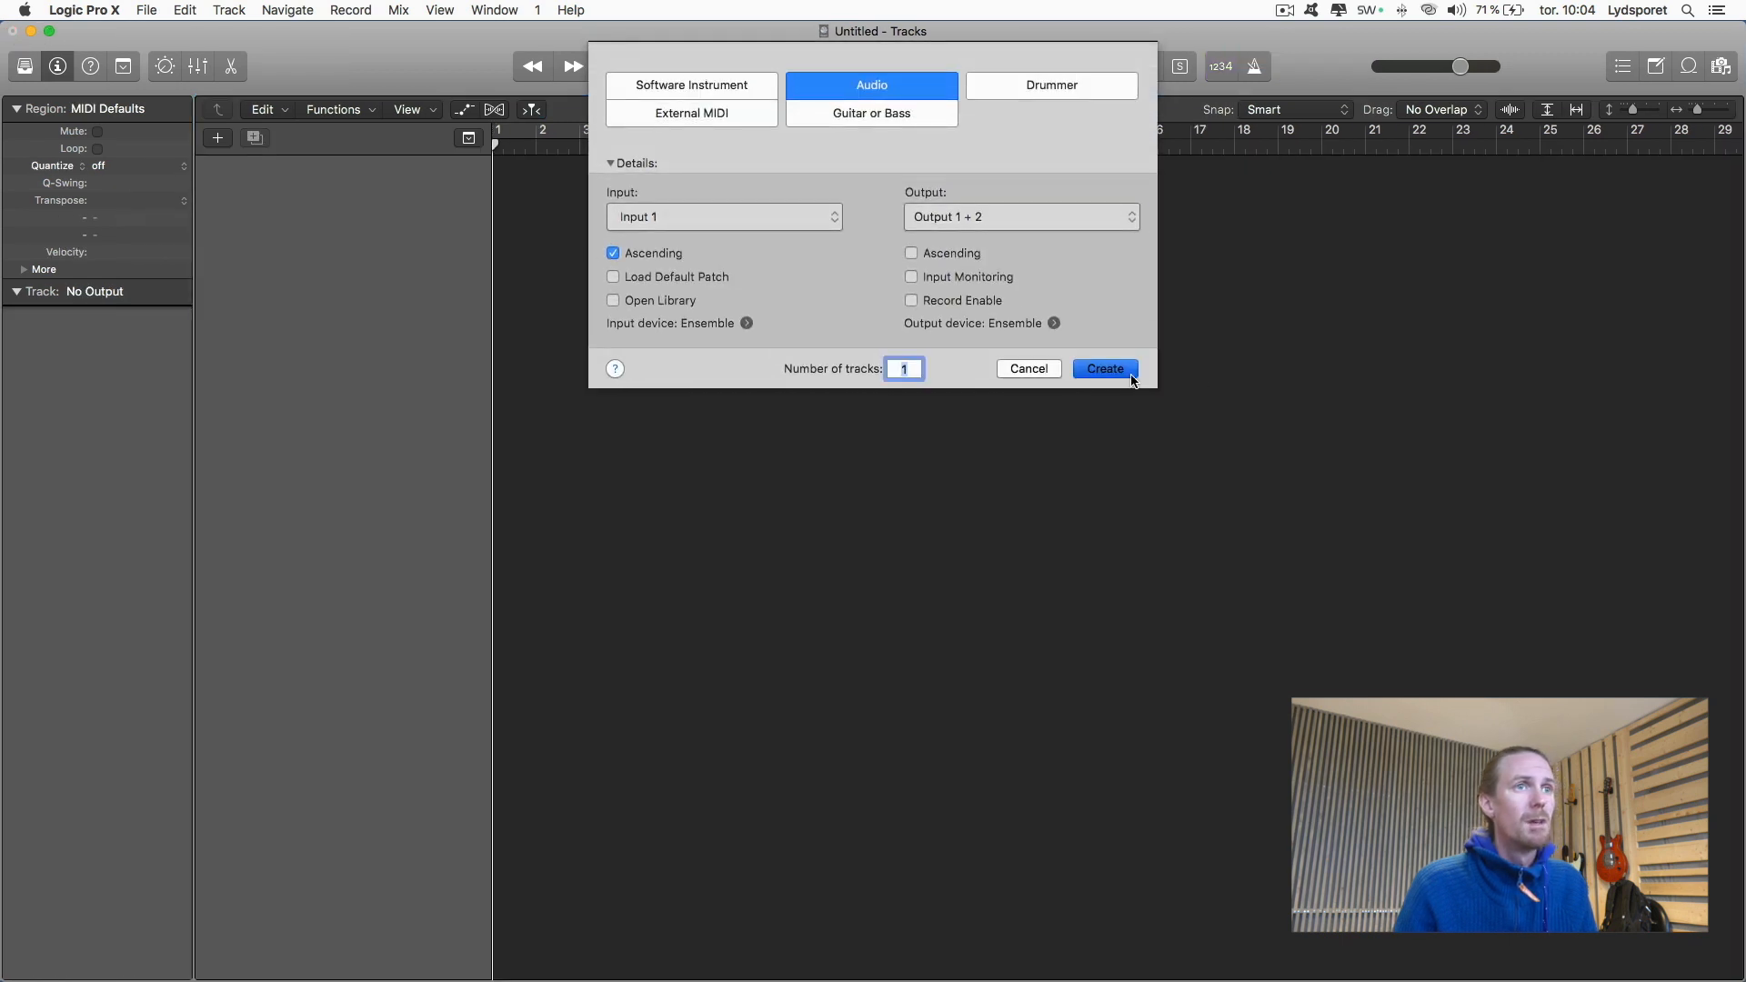
# Create the Audio 1 track and switch the project tempo mode to ADAPT.
pyautogui.click(1105, 369)
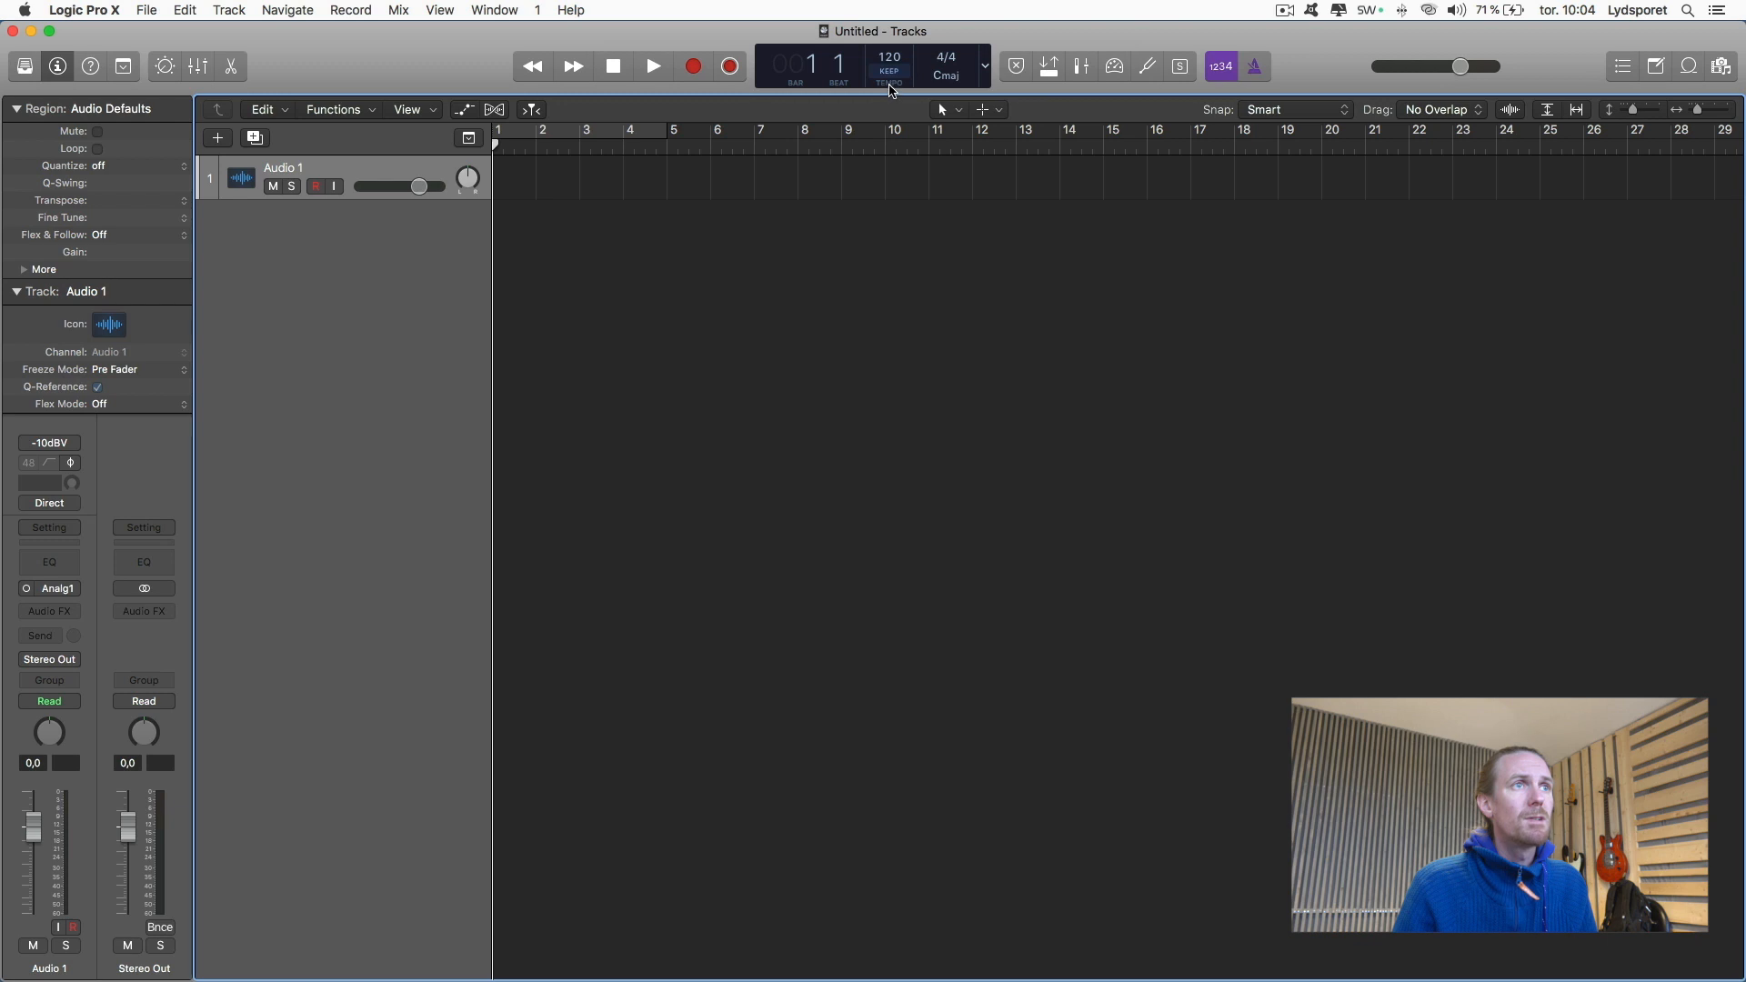
pyautogui.click(889, 82)
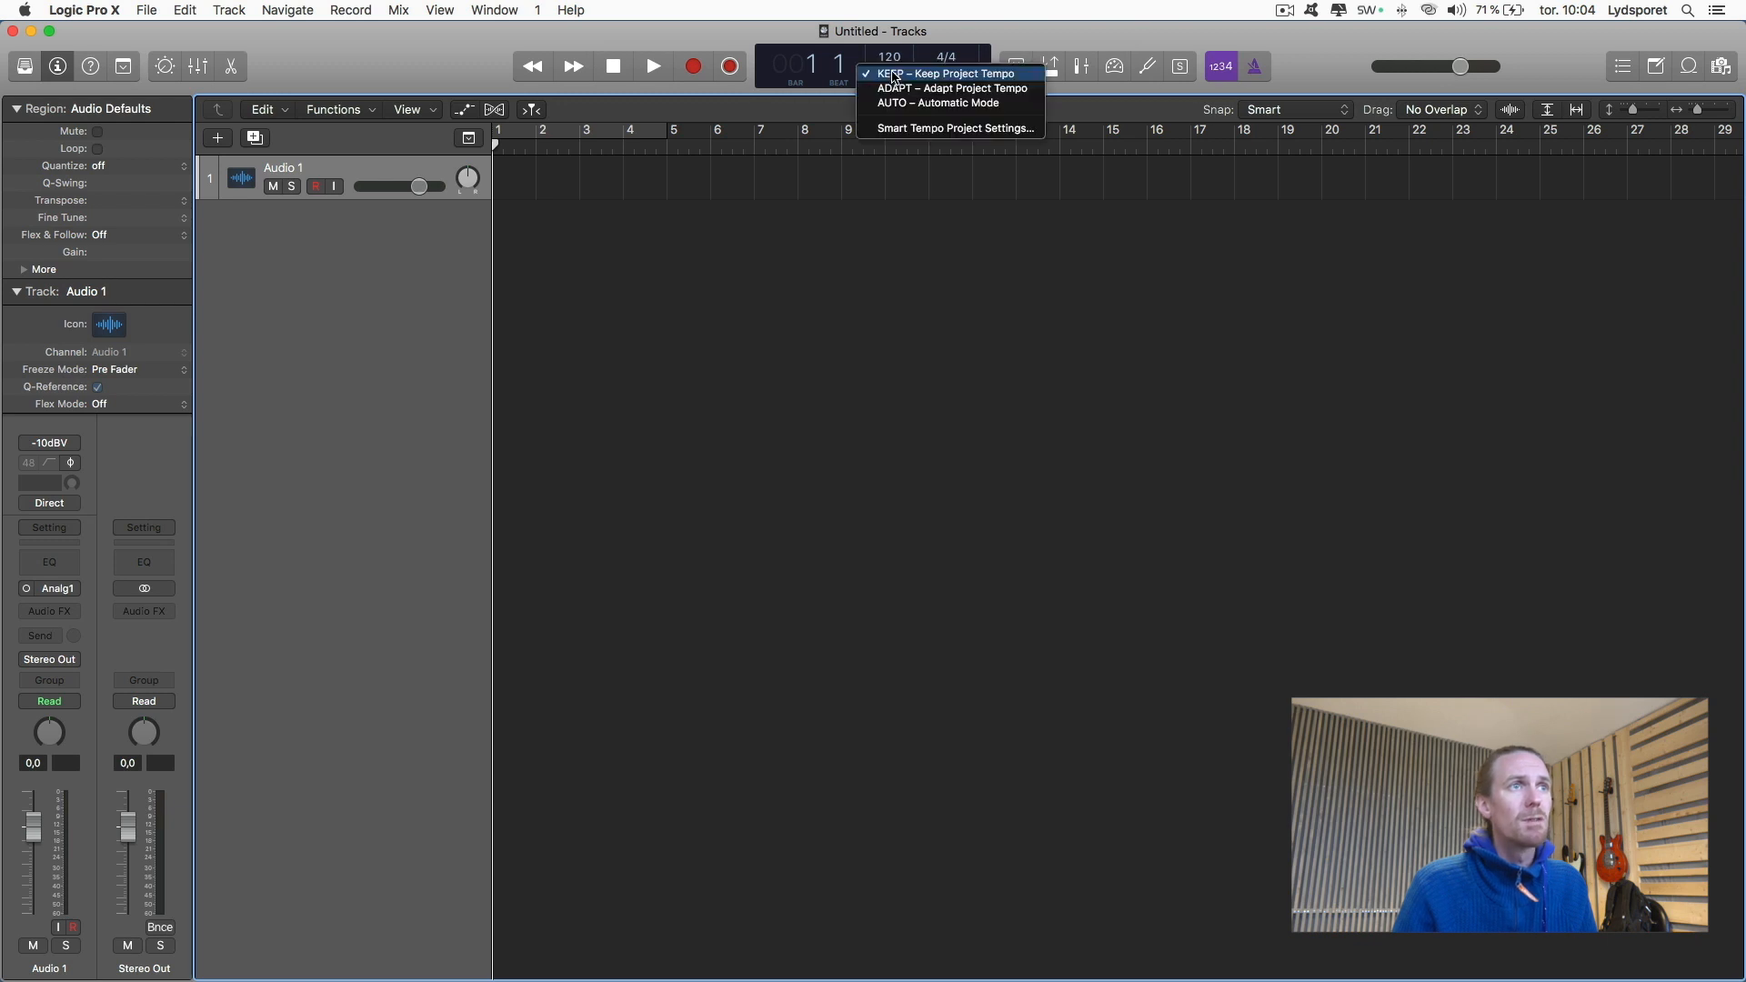
pyautogui.click(942, 88)
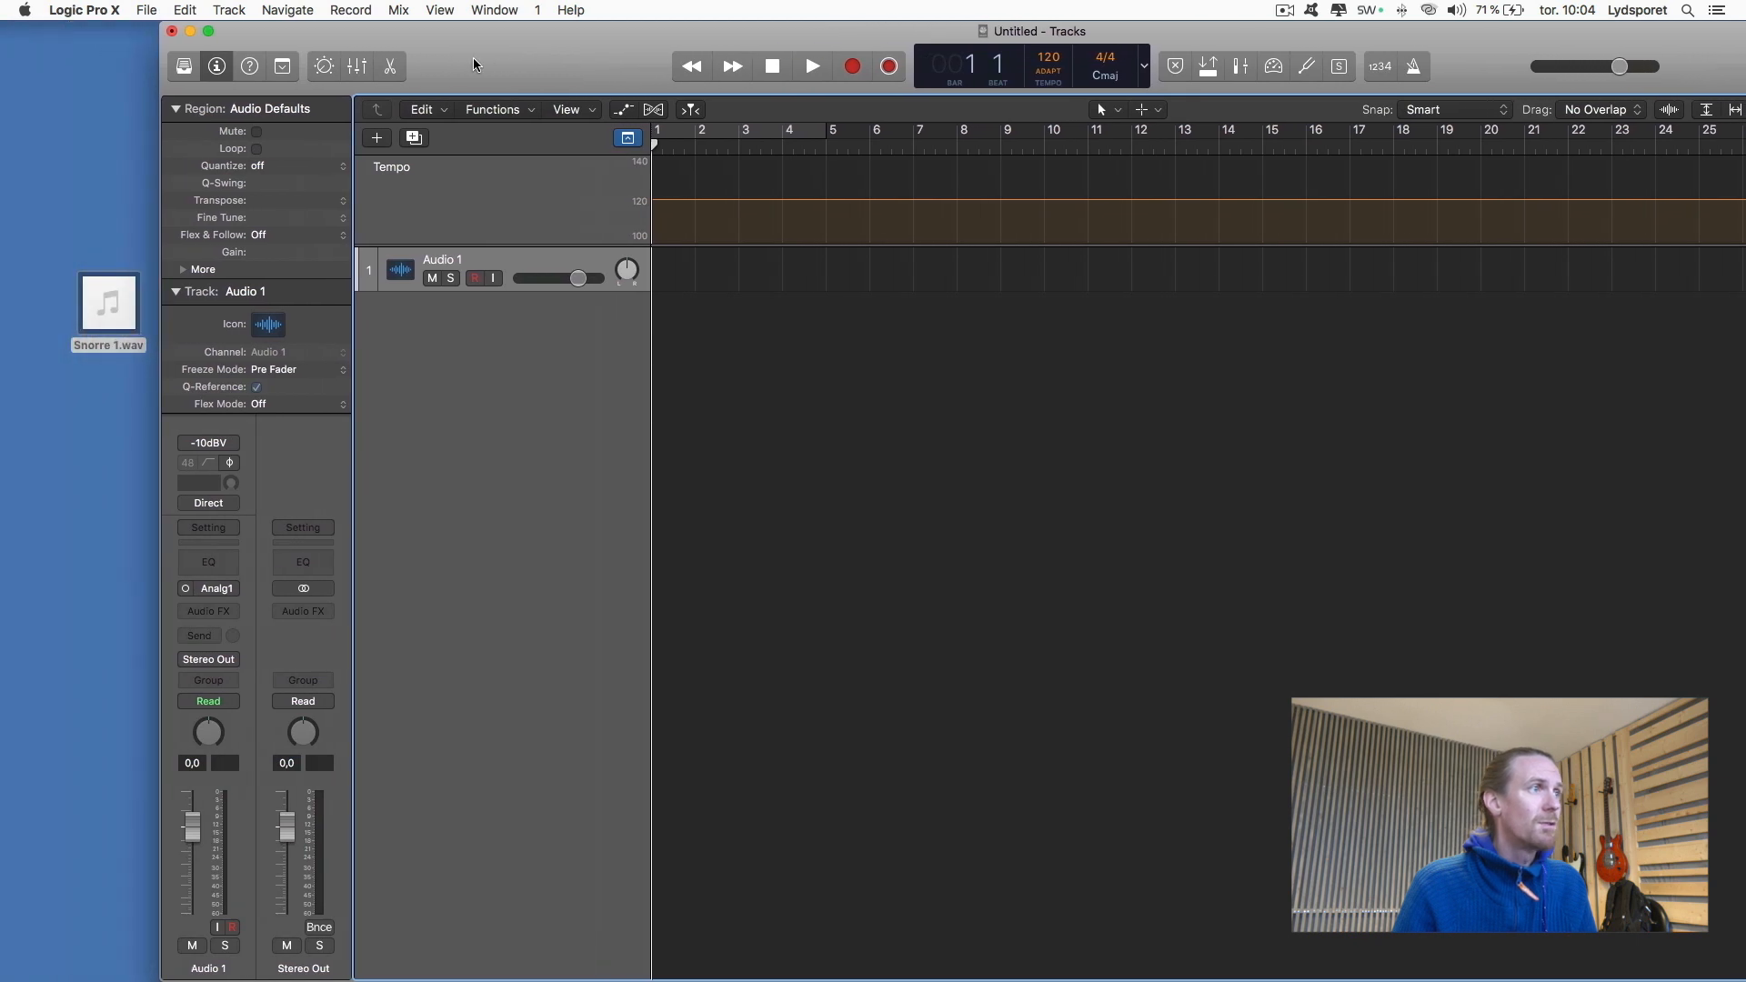
# Drag Snorre 1.wav onto the audio track, filling the tempo track with detected tempos.
pyautogui.moveTo(108, 301); pyautogui.dragTo(718, 357)
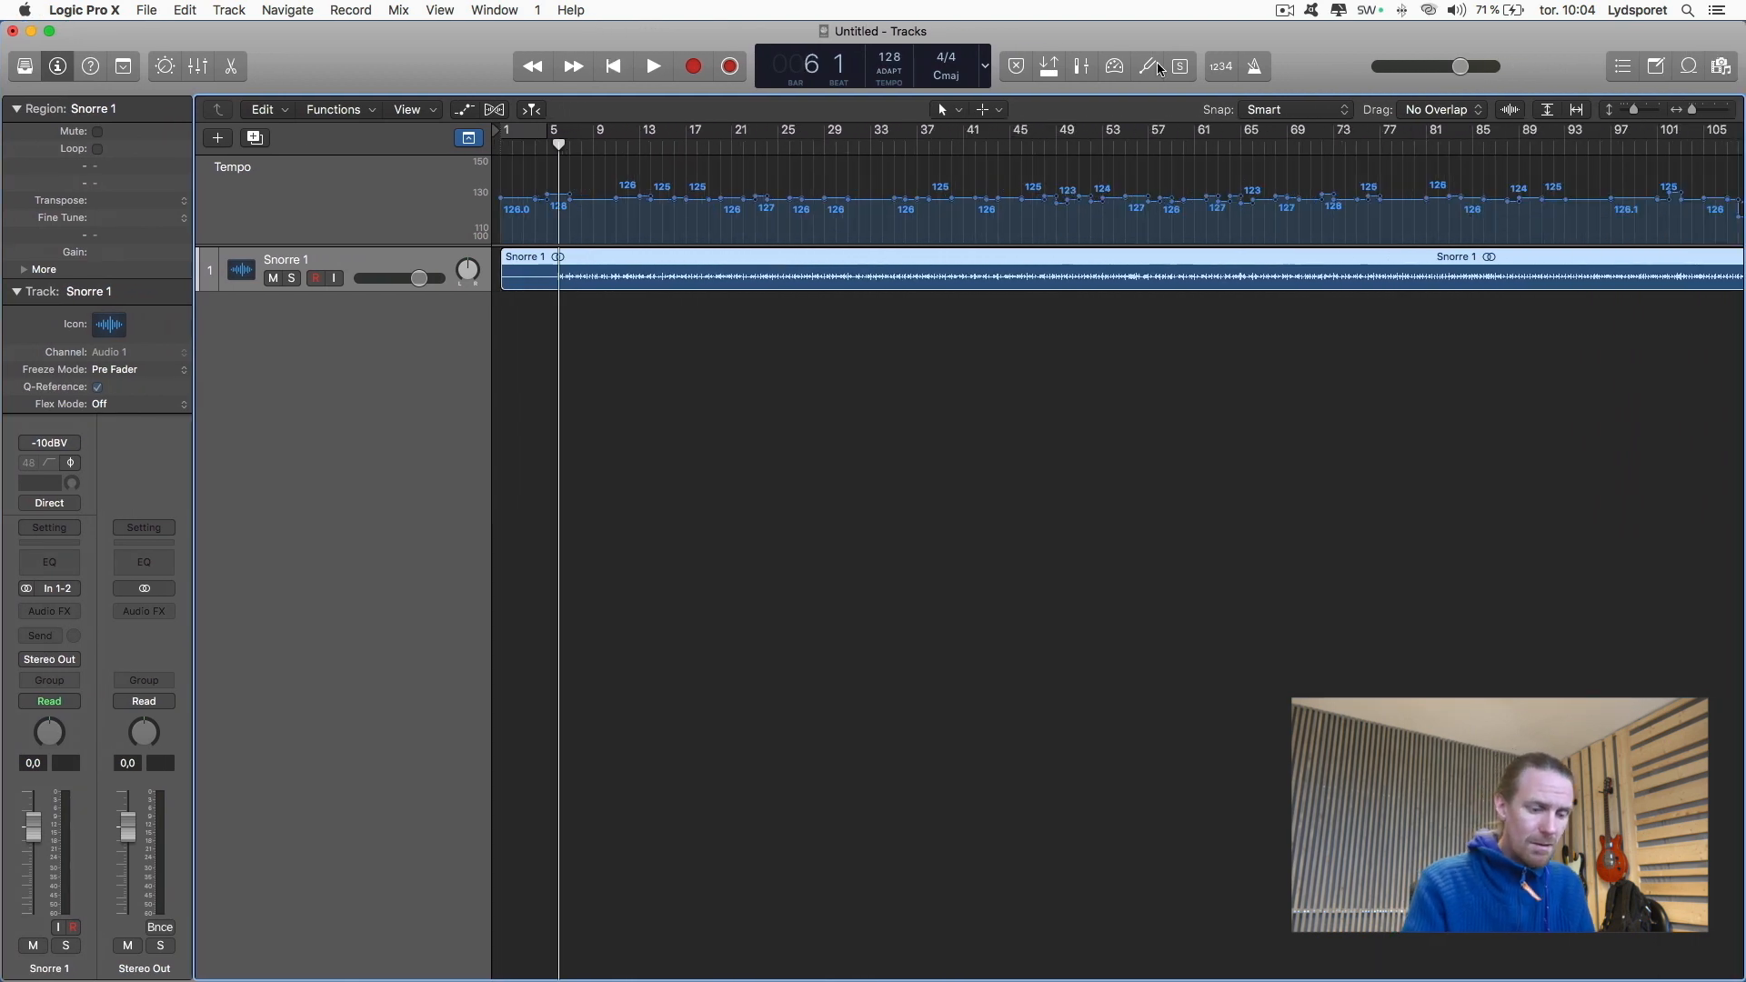
# Turn on the metronome click for the first song, then stop playback.
pyautogui.click(653, 66)
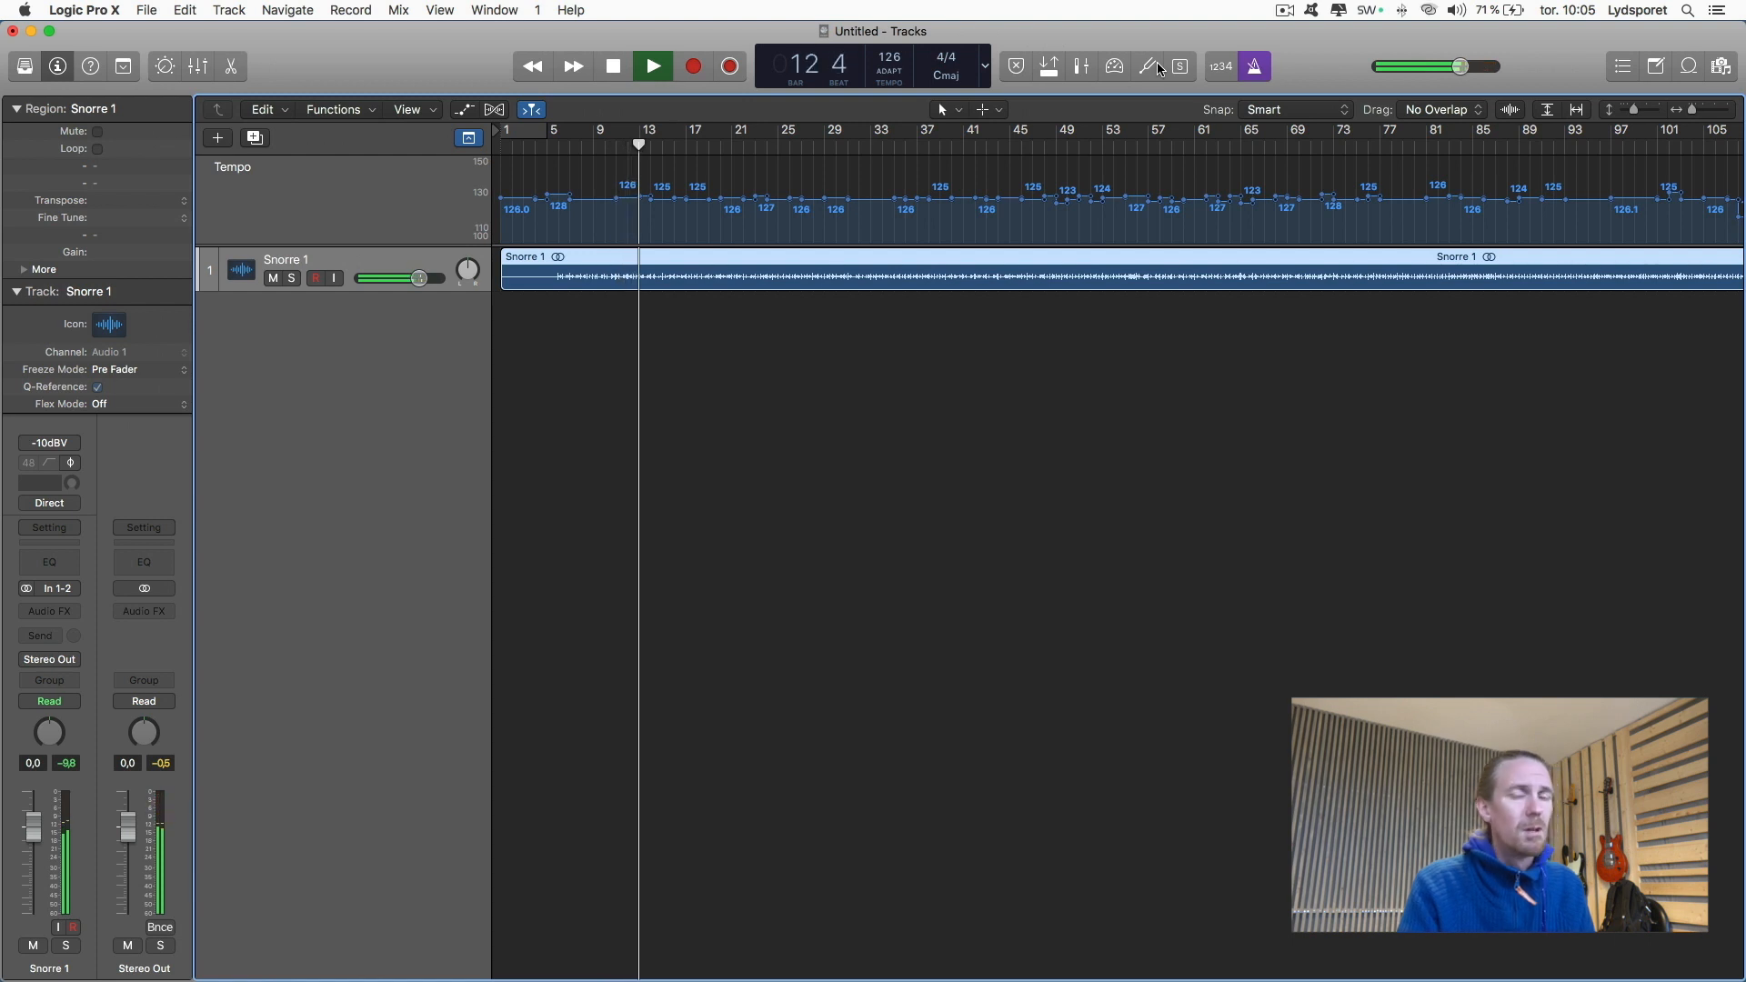
pyautogui.click(611, 65)
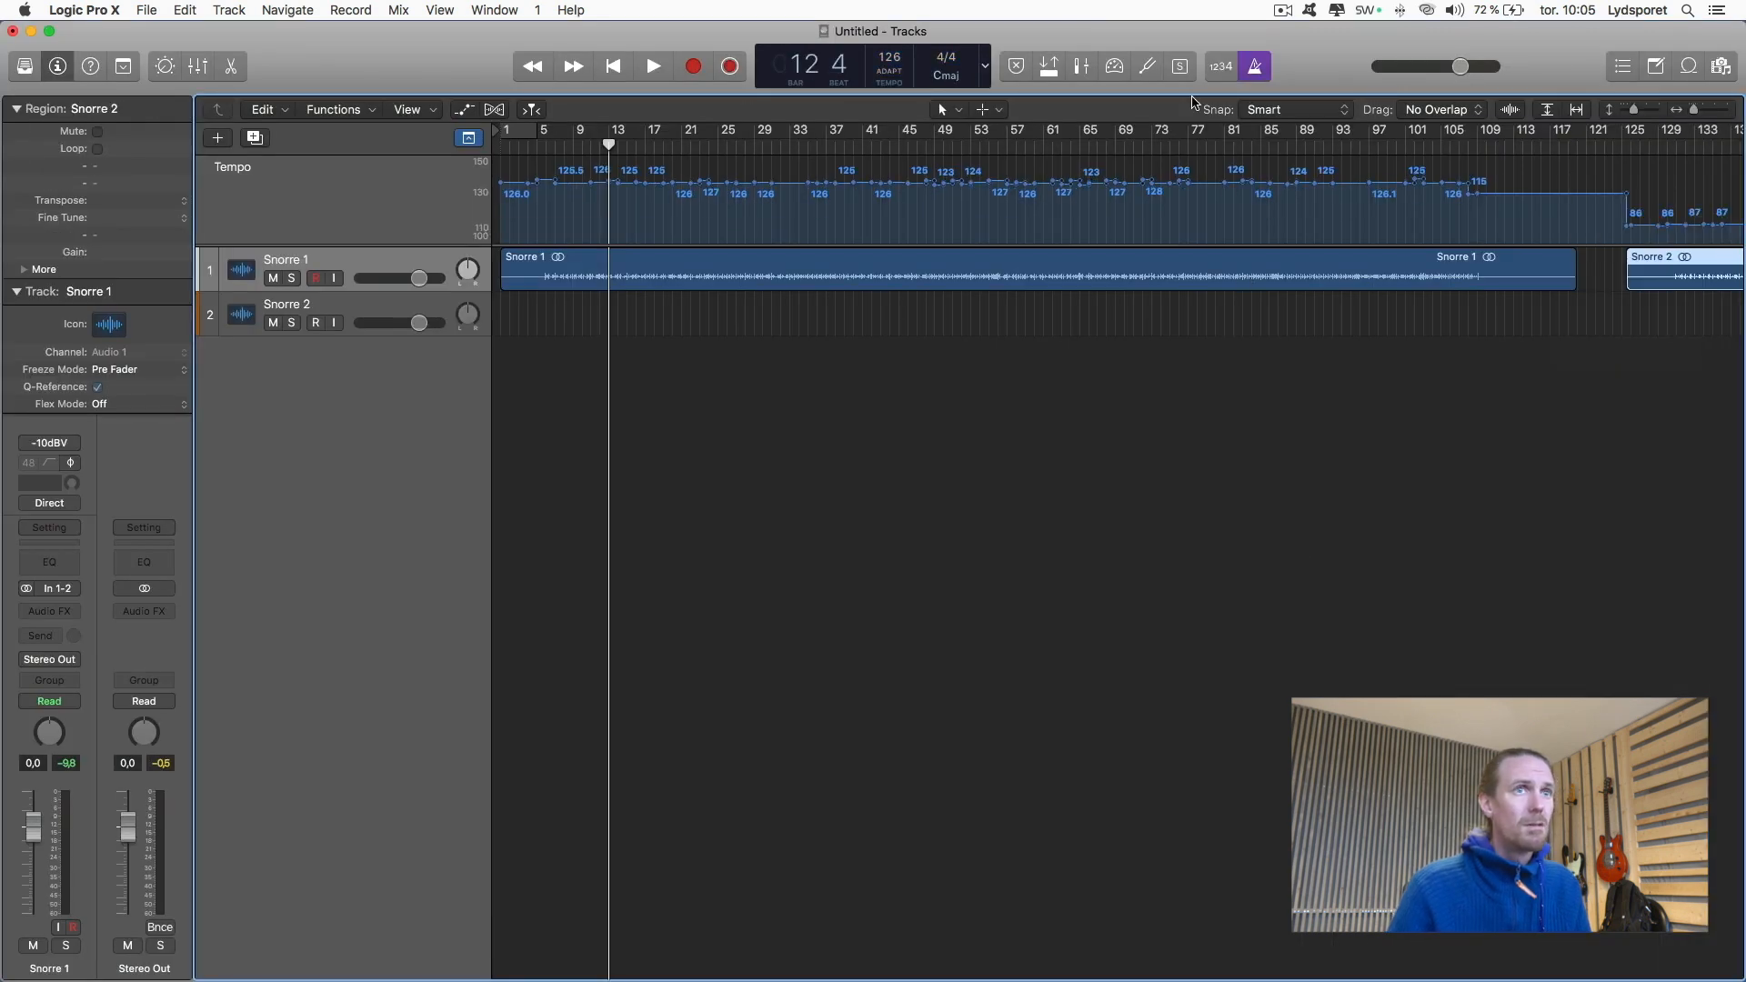
pyautogui.hscroll(3)
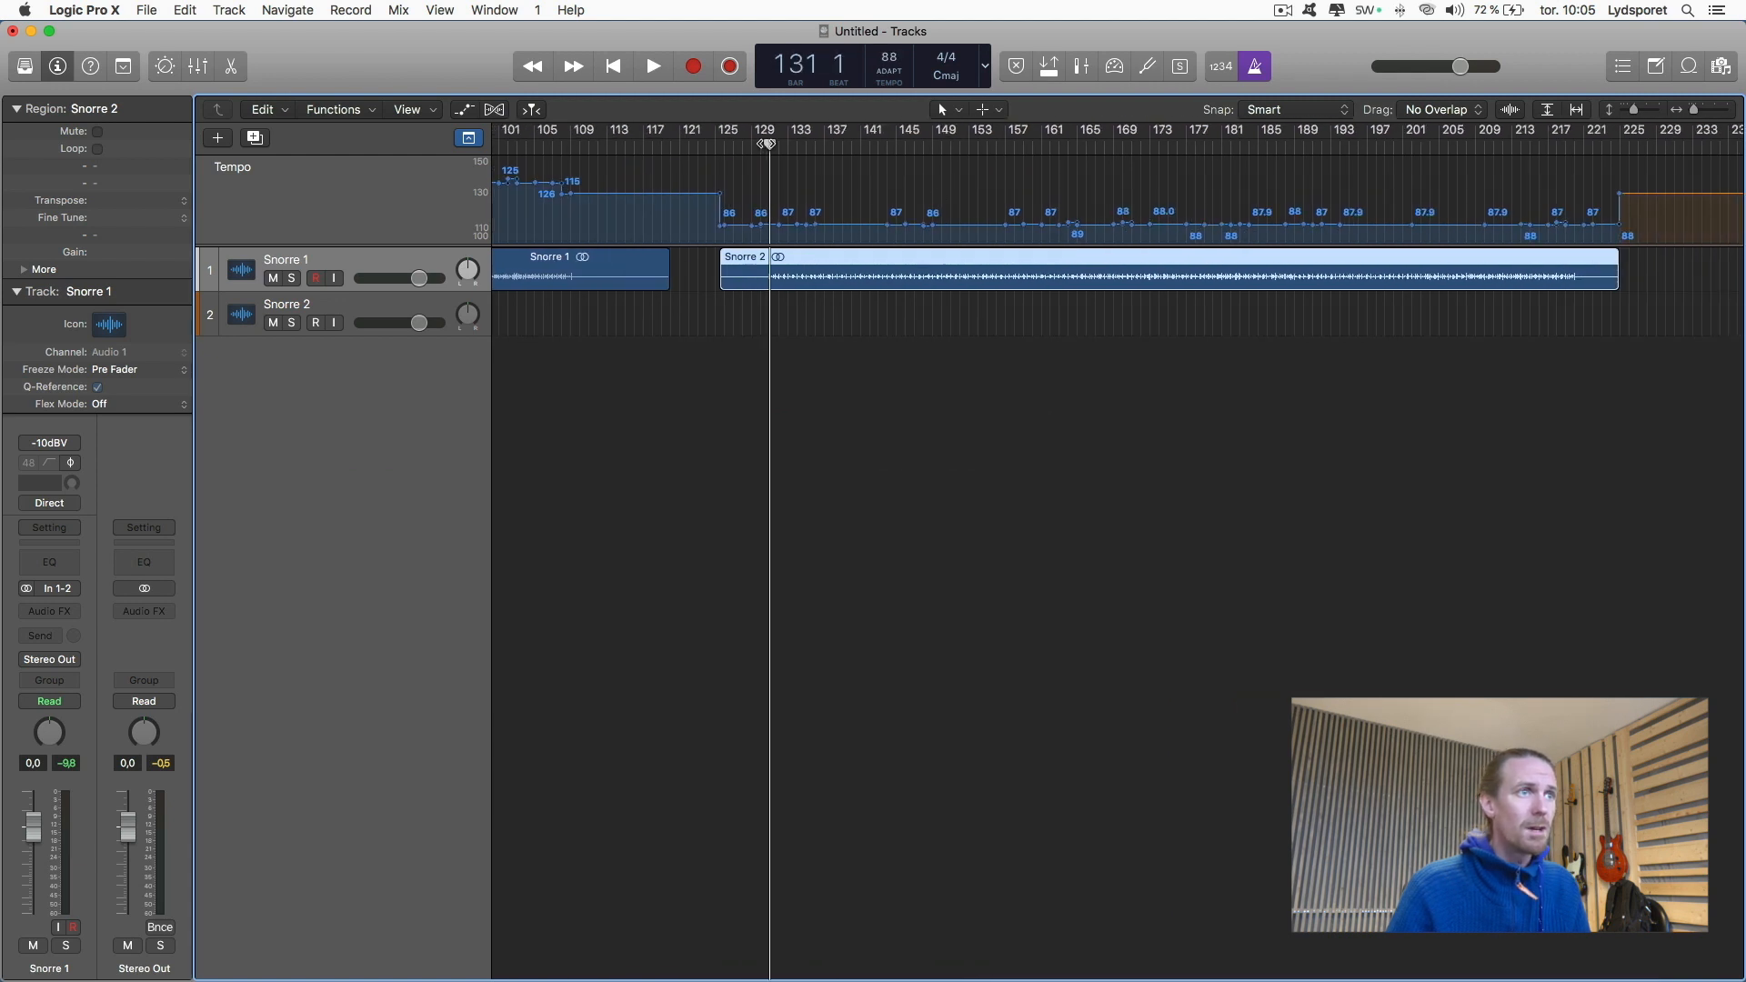
pyautogui.click(652, 65)
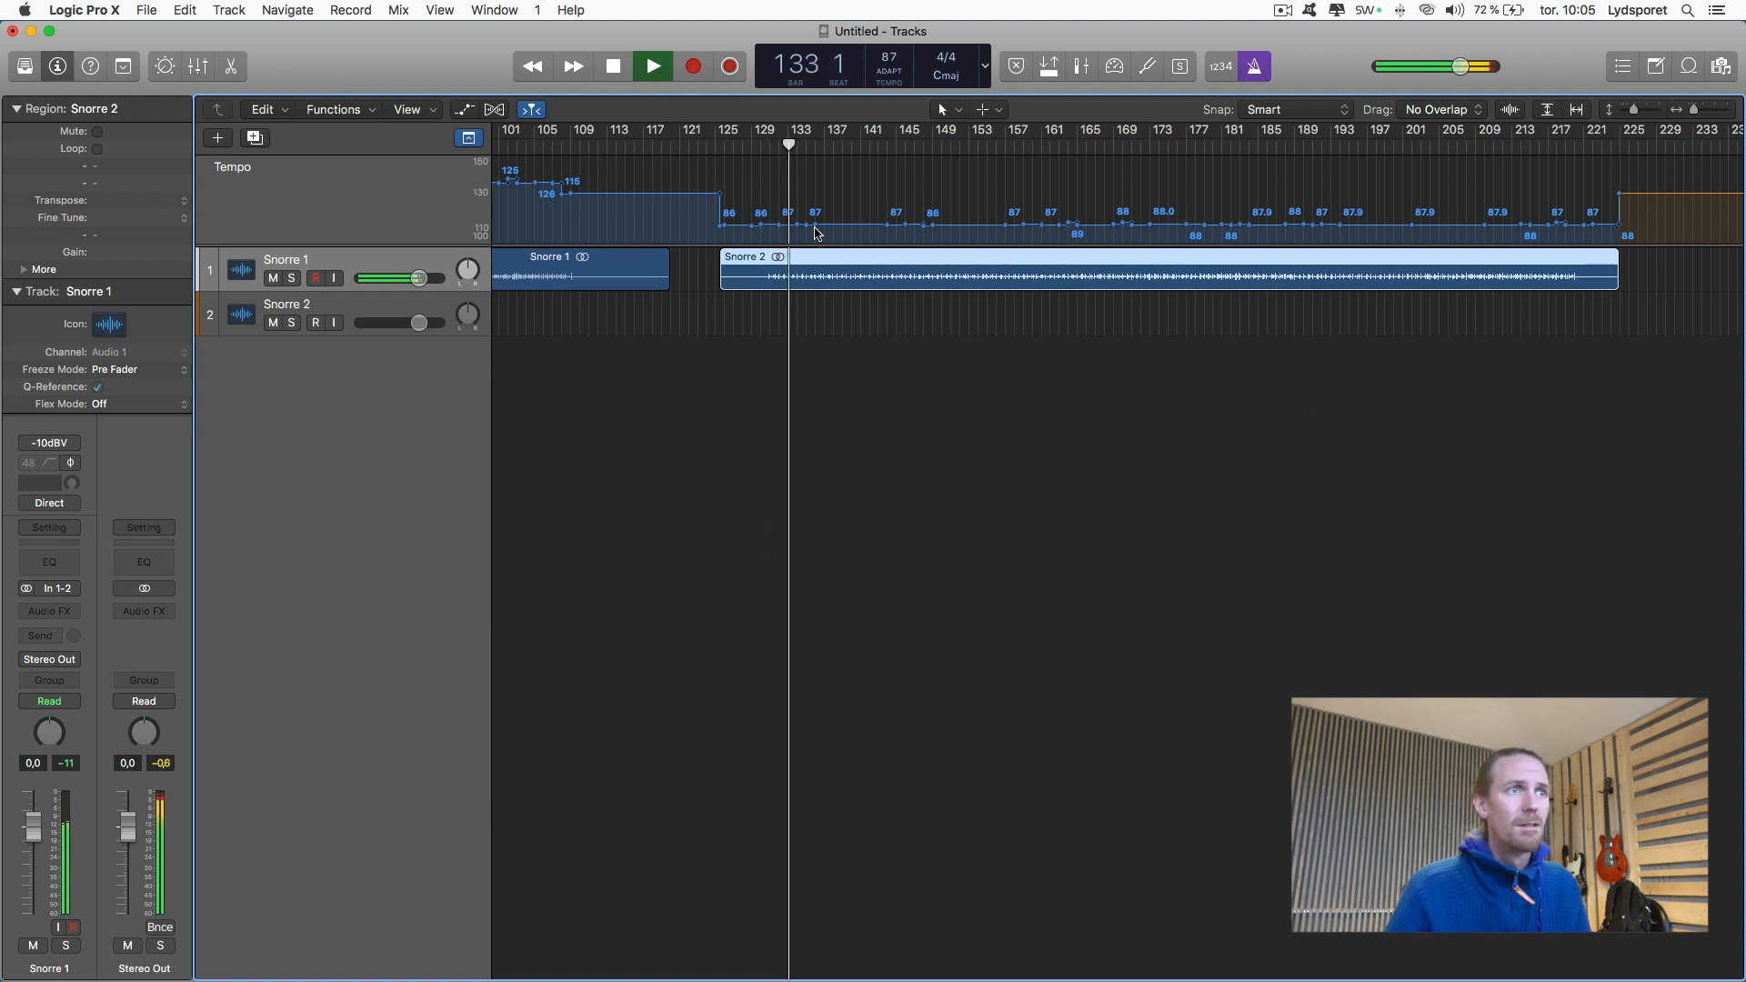
pyautogui.click(652, 65)
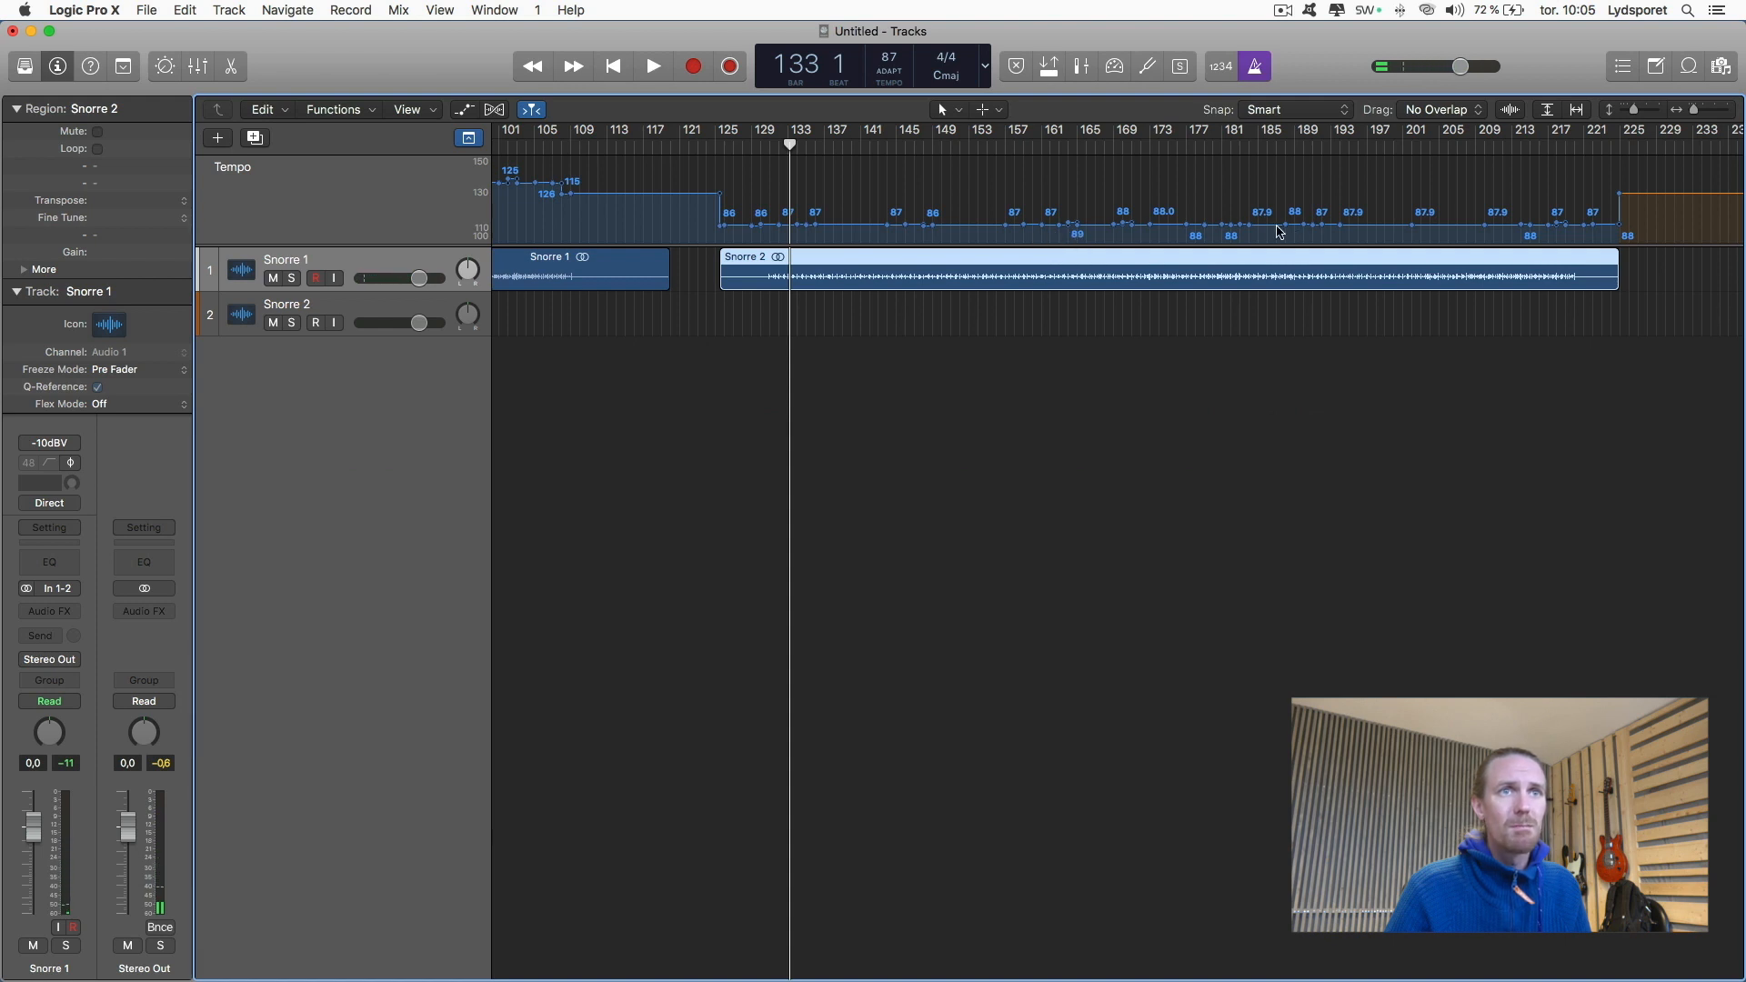
pyautogui.moveTo(1055, 237)
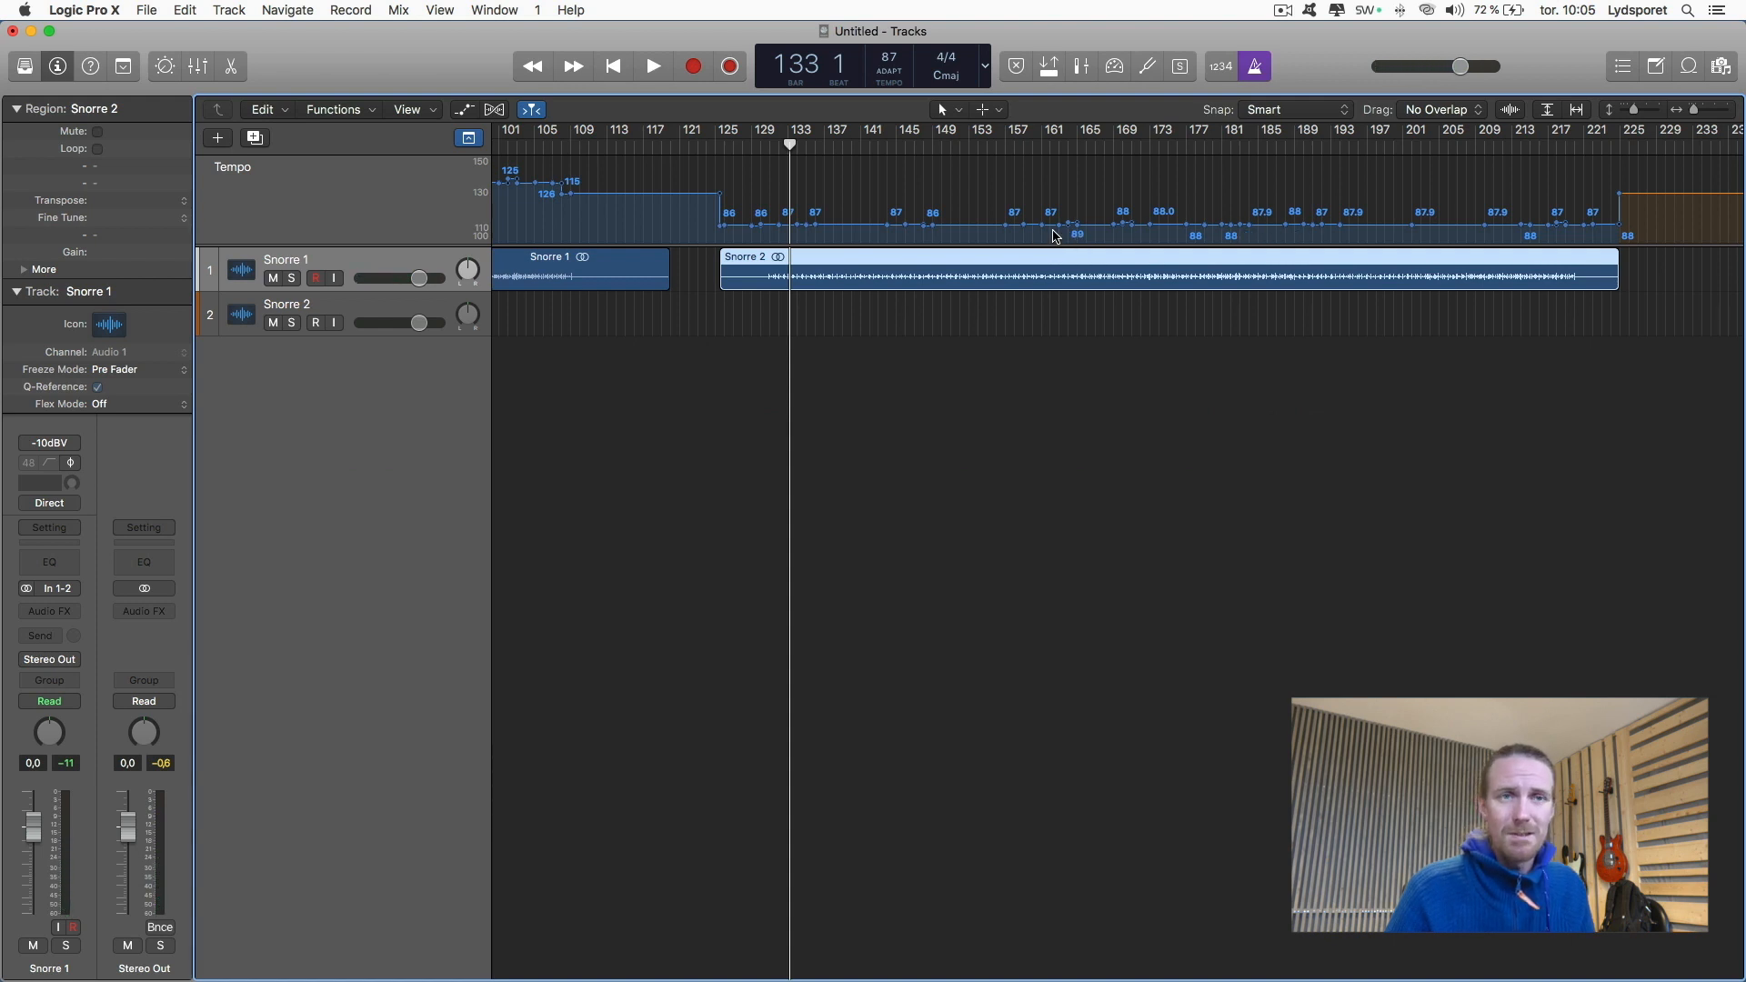
pyautogui.moveTo(1020, 237)
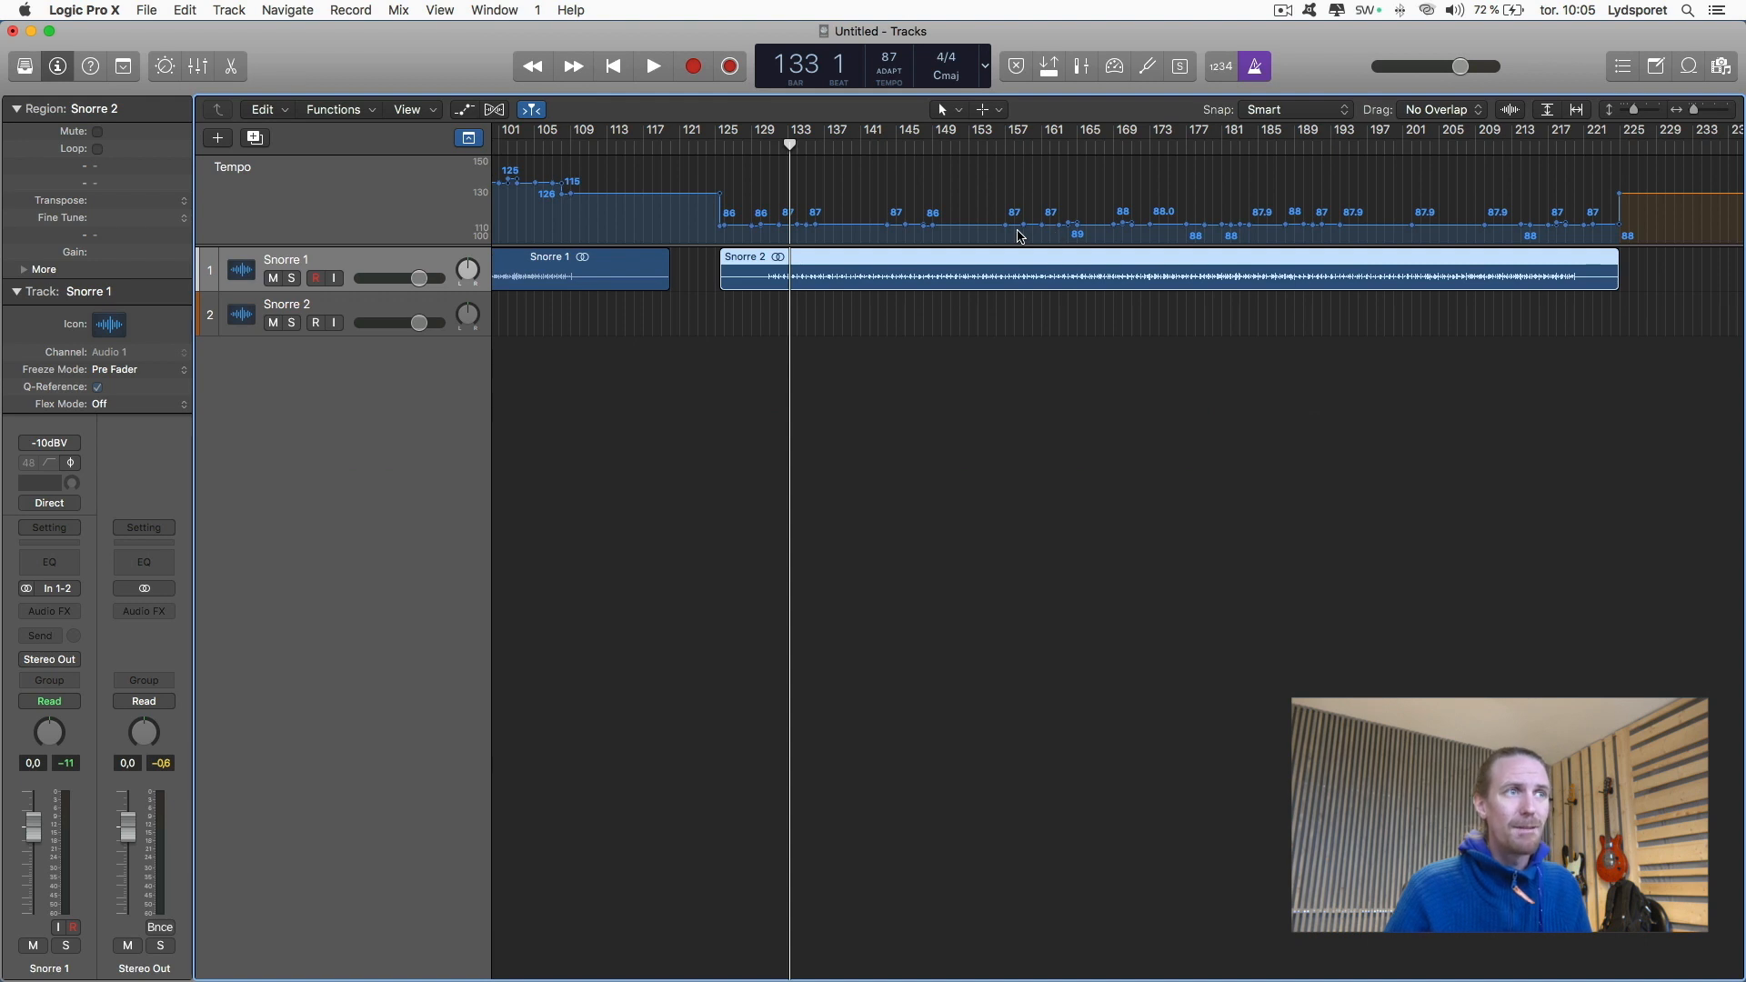